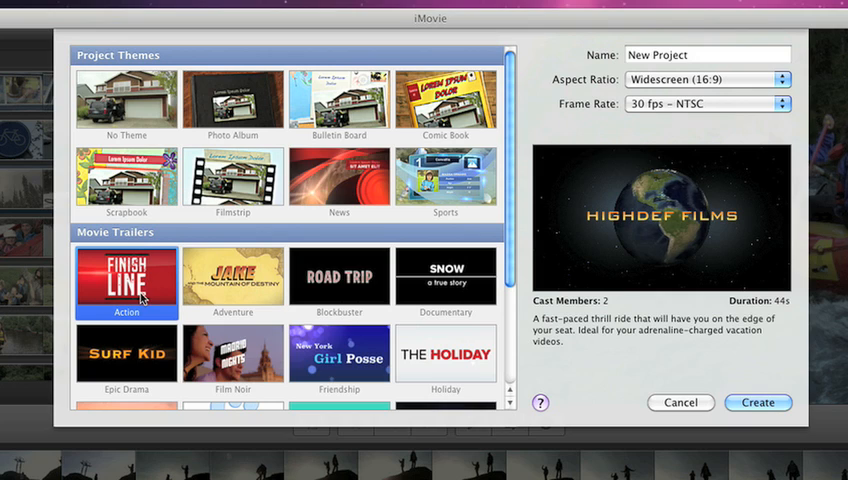
# Create an Action trailer for Highdef Films with its outline's studio name, logo and credits filled in.
pyautogui.scroll(-3)
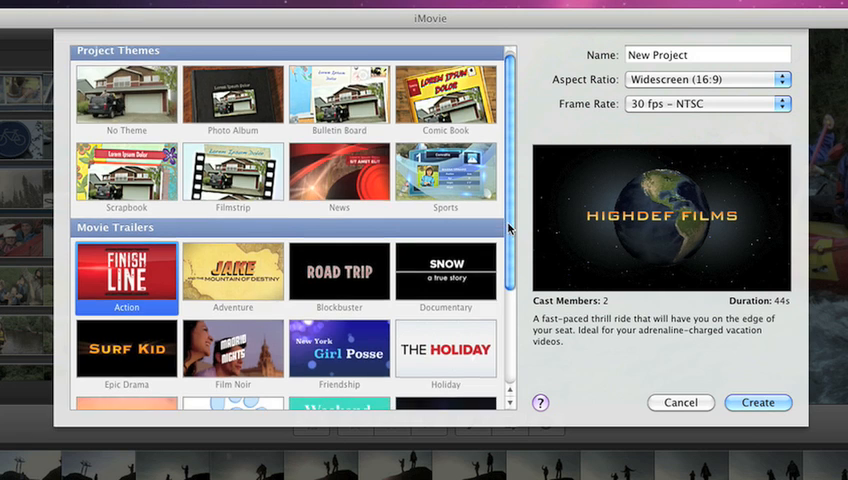
pyautogui.scroll(-3)
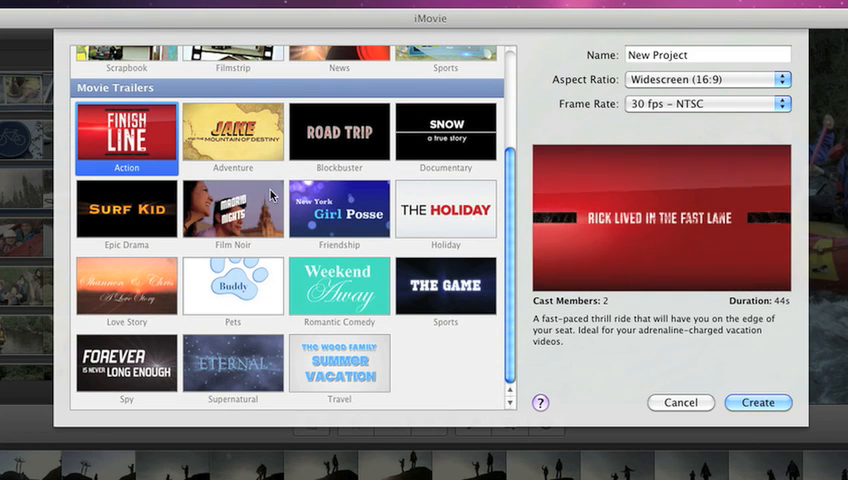
pyautogui.click(232, 132)
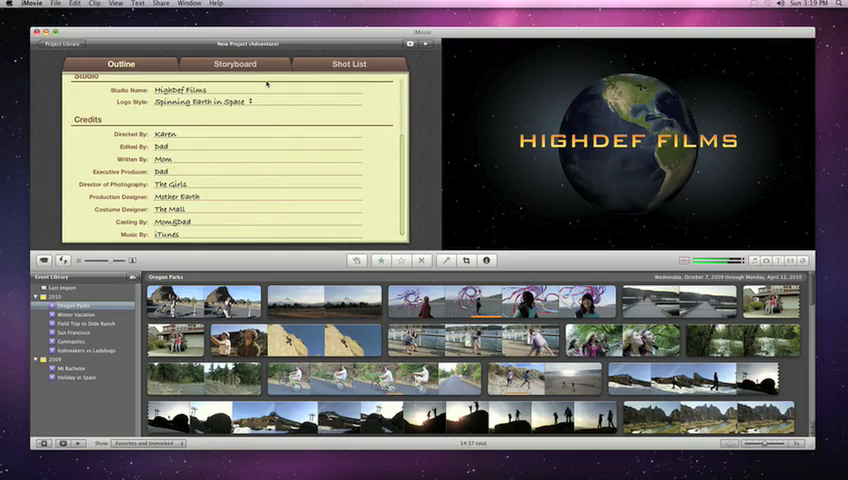
# Switch to the winter snow project from the Project Library and play one of its clips in the viewer.
pyautogui.click(44, 42)
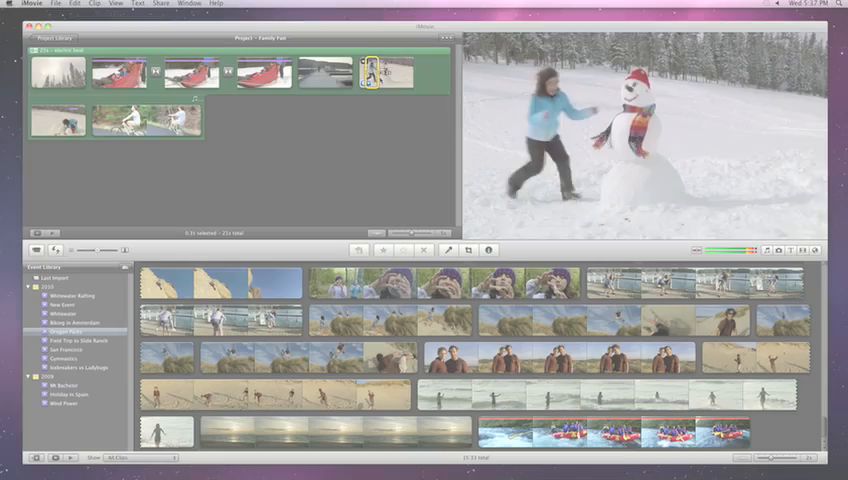
pyautogui.click(384, 72)
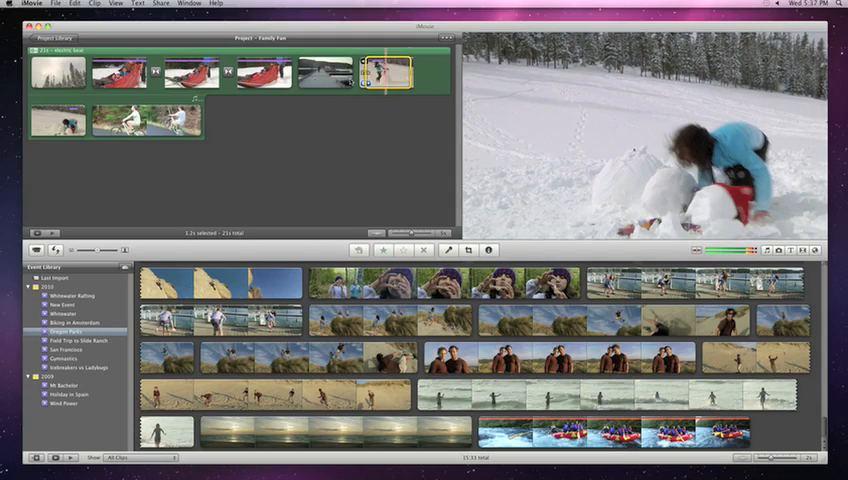